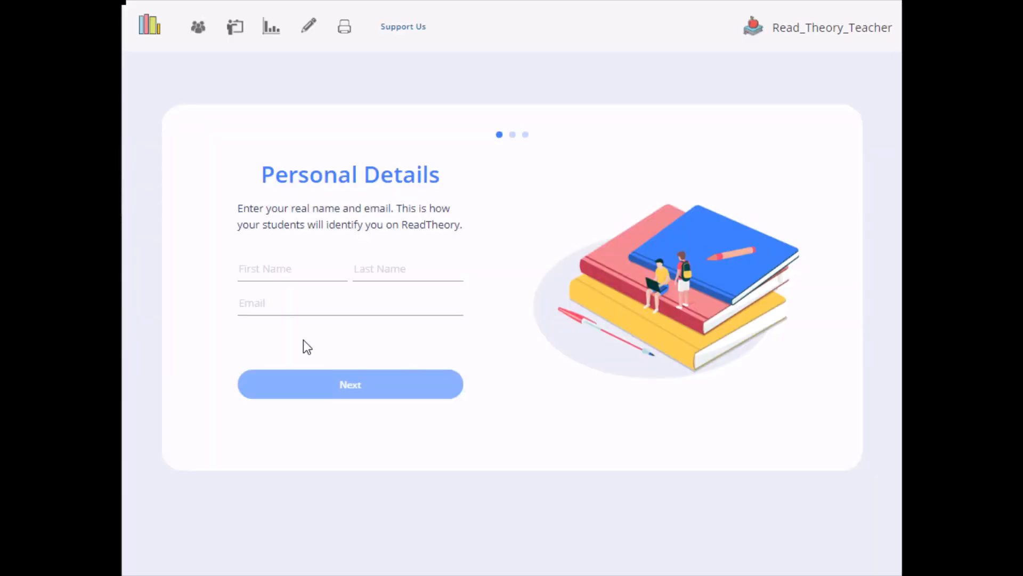
Fill in the teacher's first name, last name and email, and submit the personal details
click(291, 268)
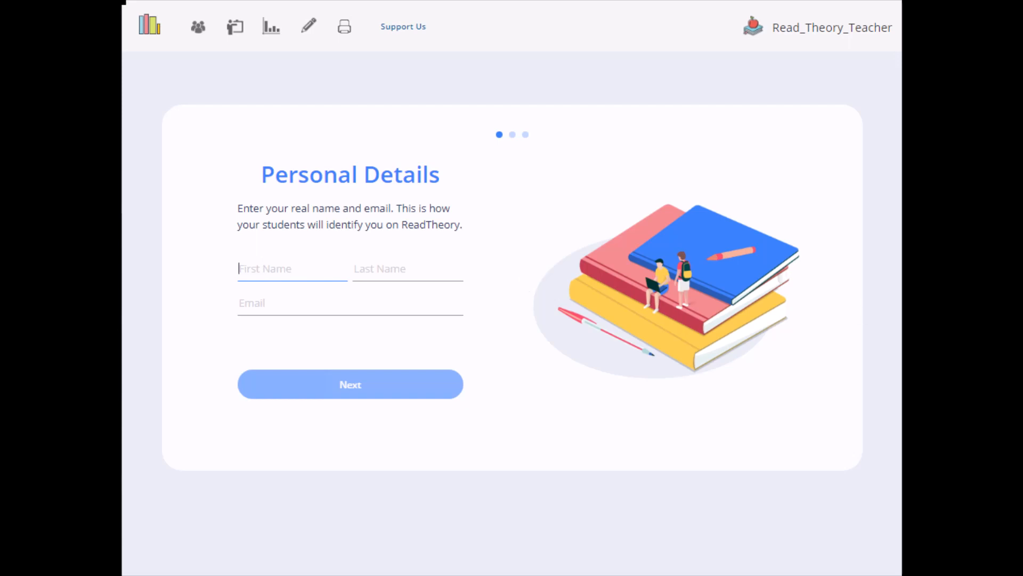
text(Mi)
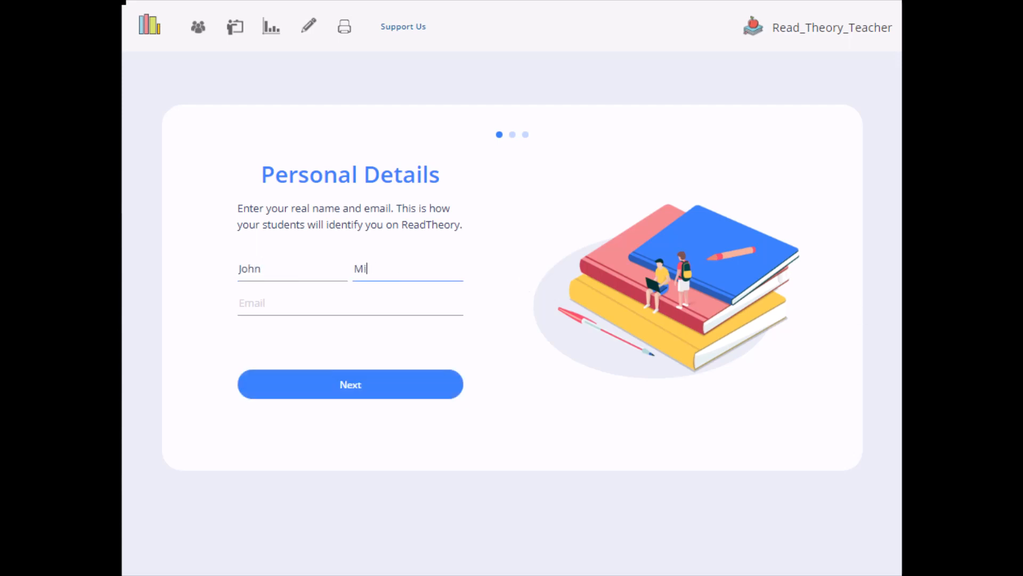
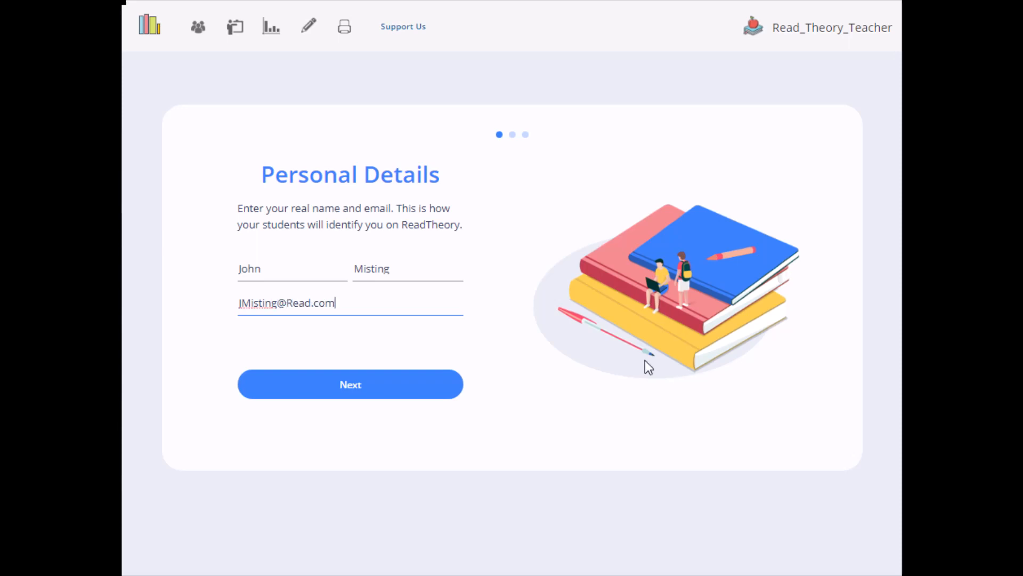
click(350, 384)
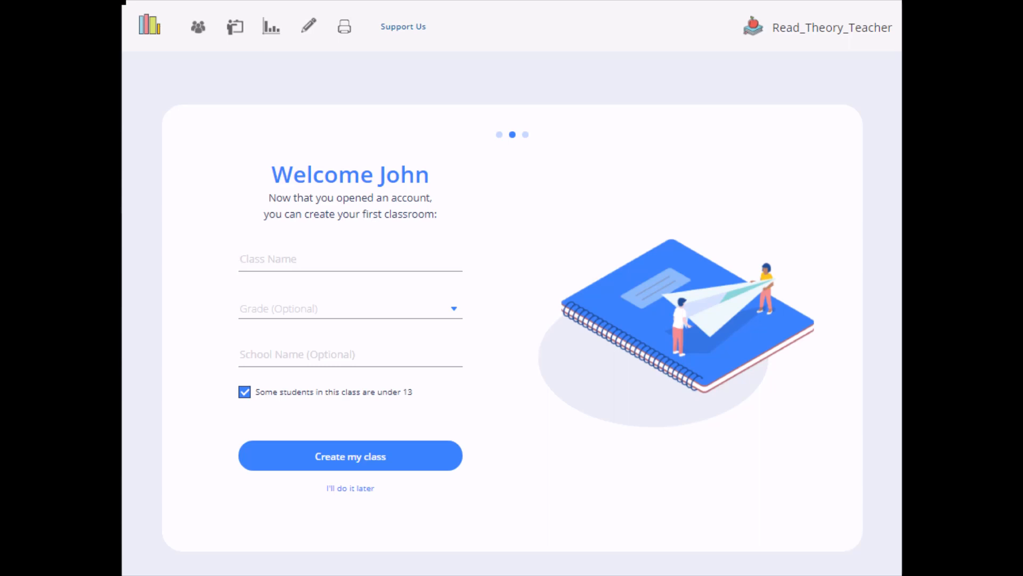
Create the class 'My Great Class' for Grade 3 at Schooling School
text(My Great)
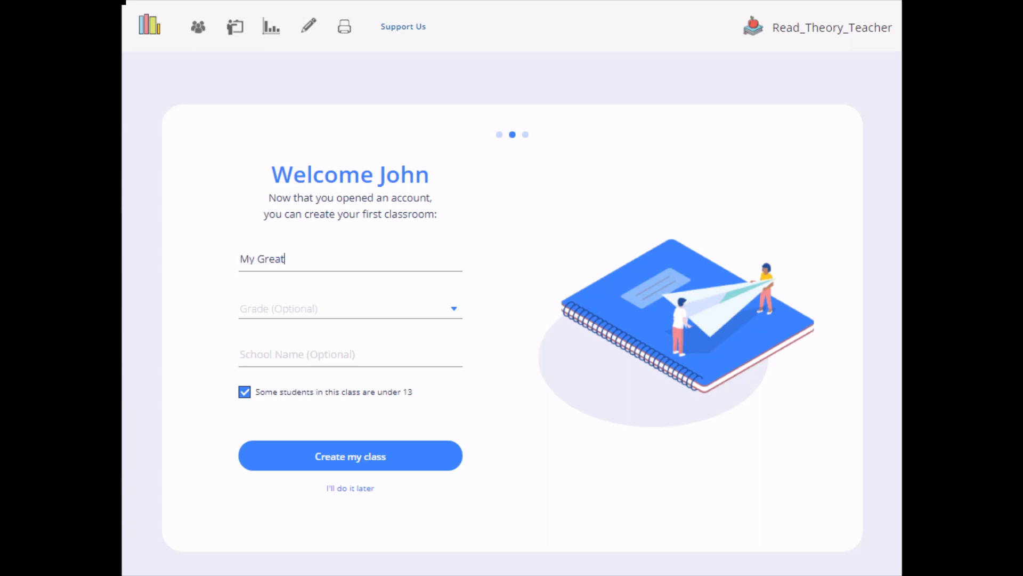
click(350, 308)
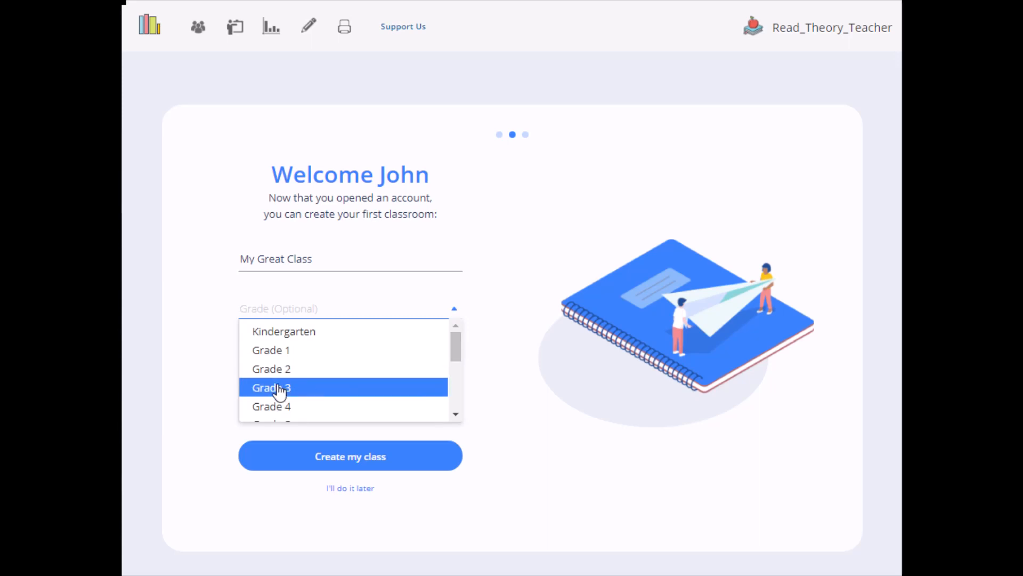
click(271, 387)
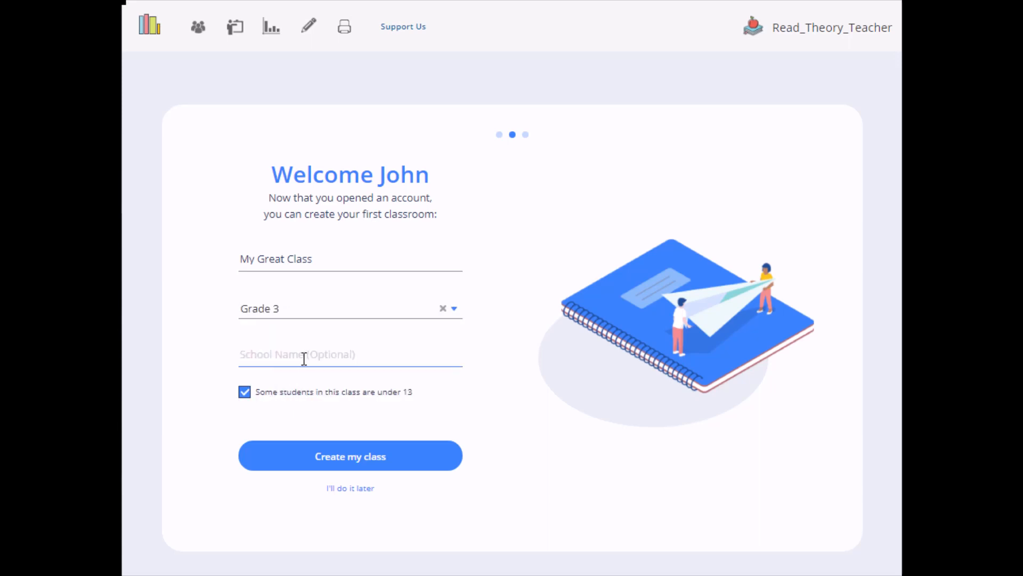
text(Schooling)
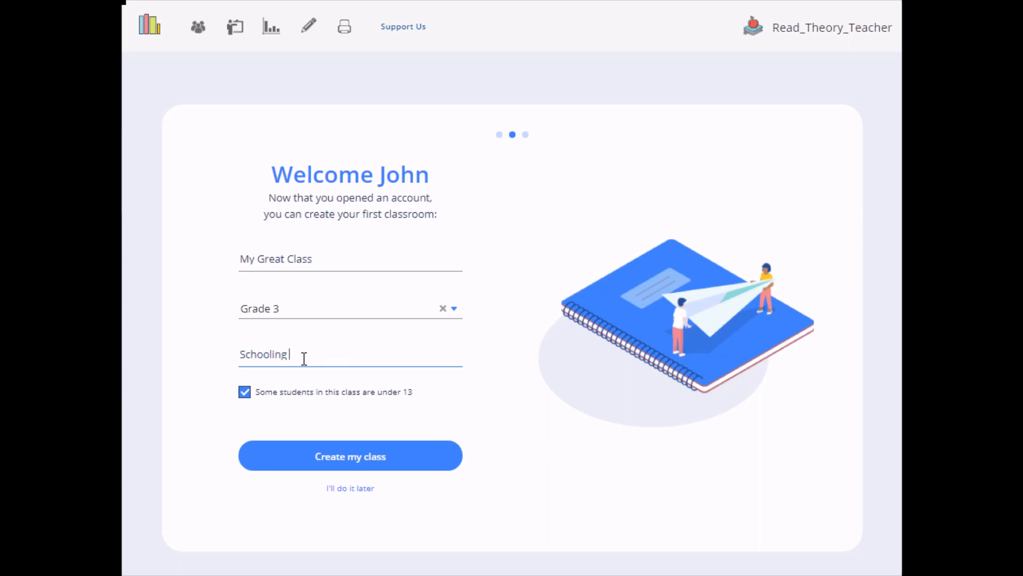
text(School)
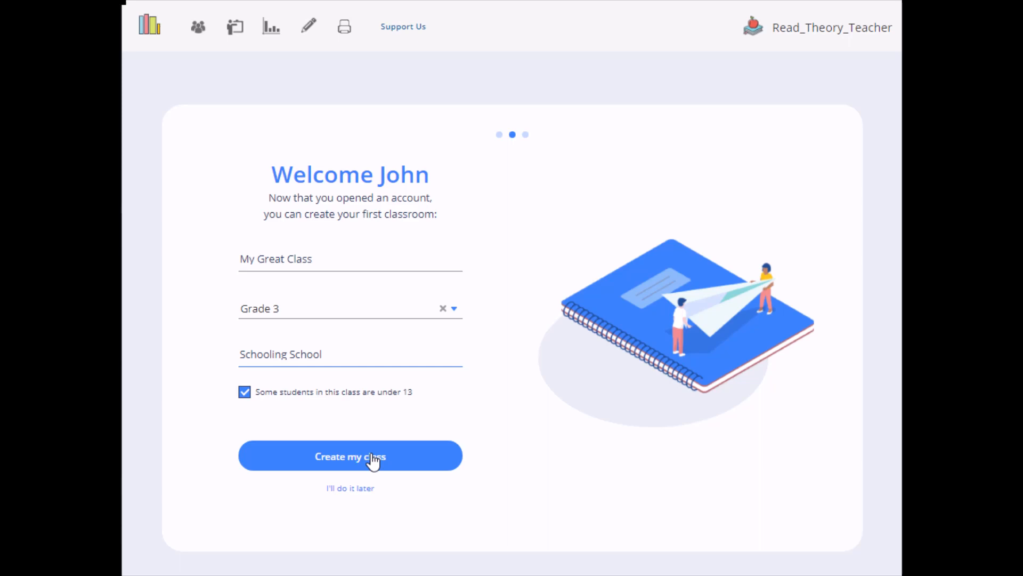
click(350, 456)
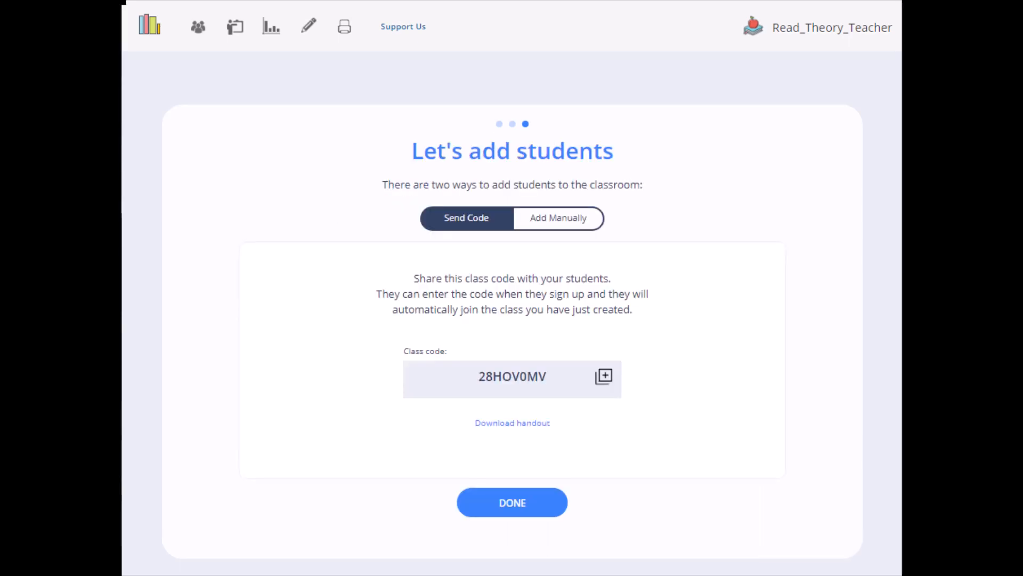
mouse_move(471, 395)
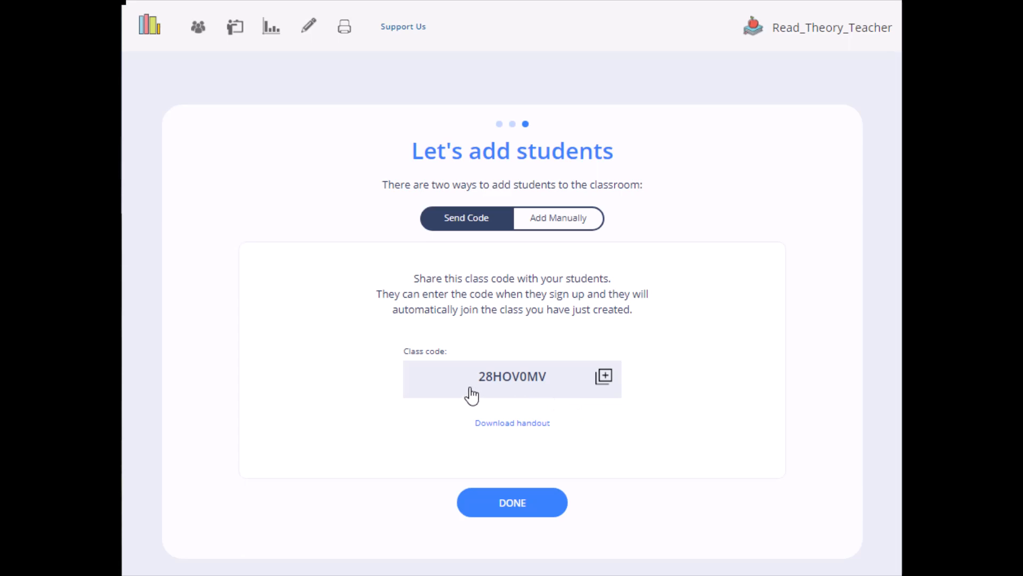
mouse_move(550, 392)
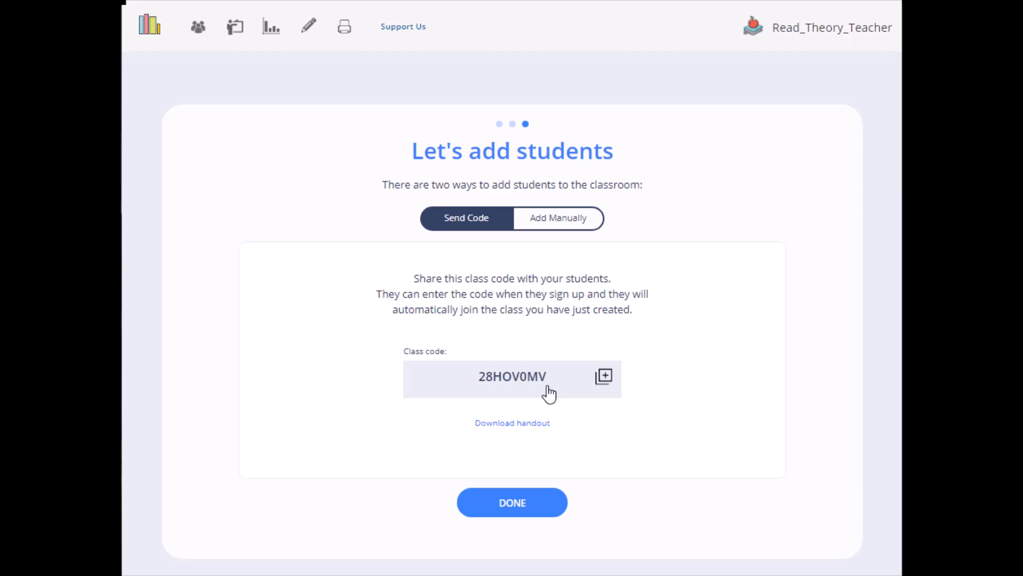
mouse_move(562, 245)
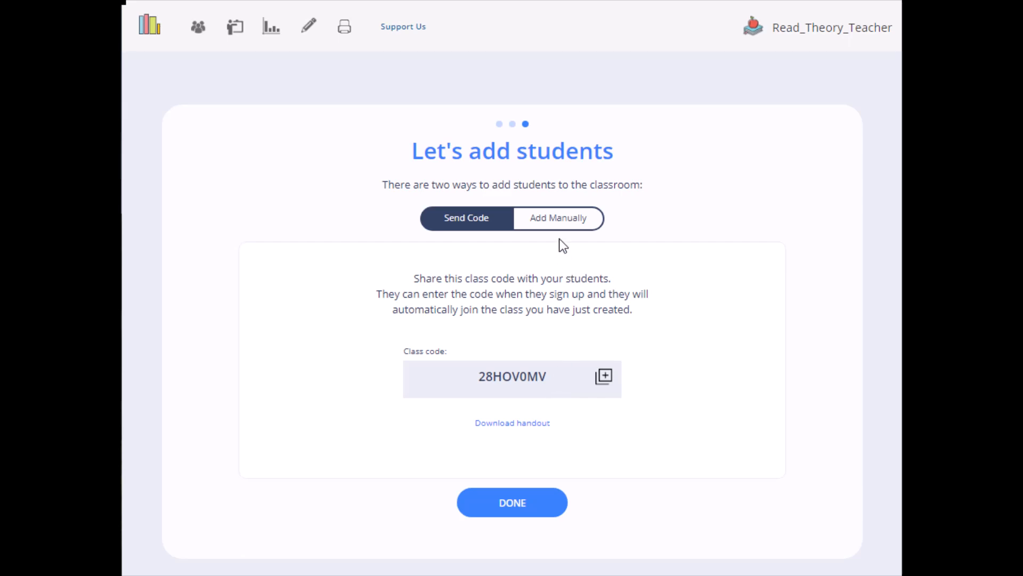
click(558, 218)
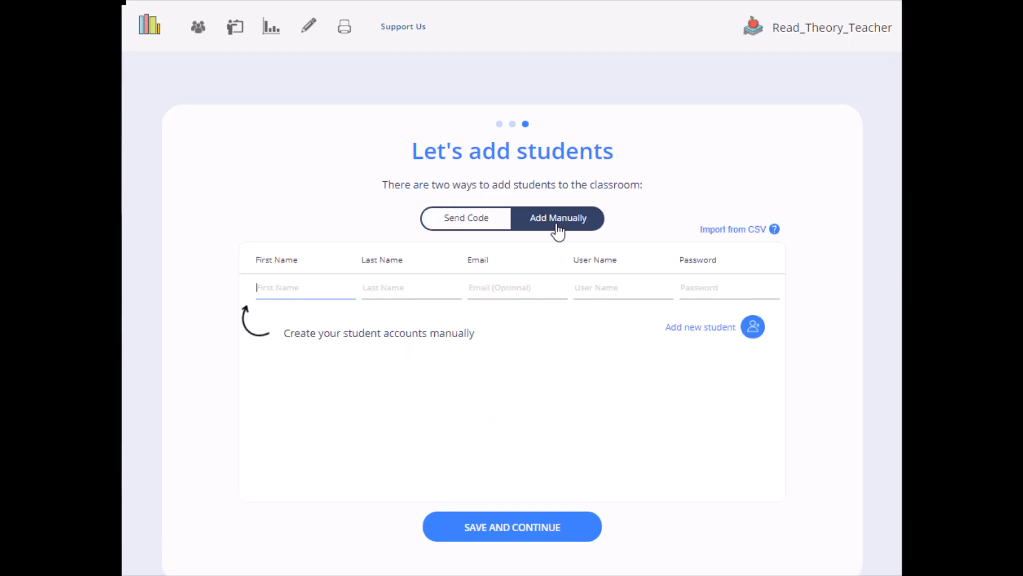
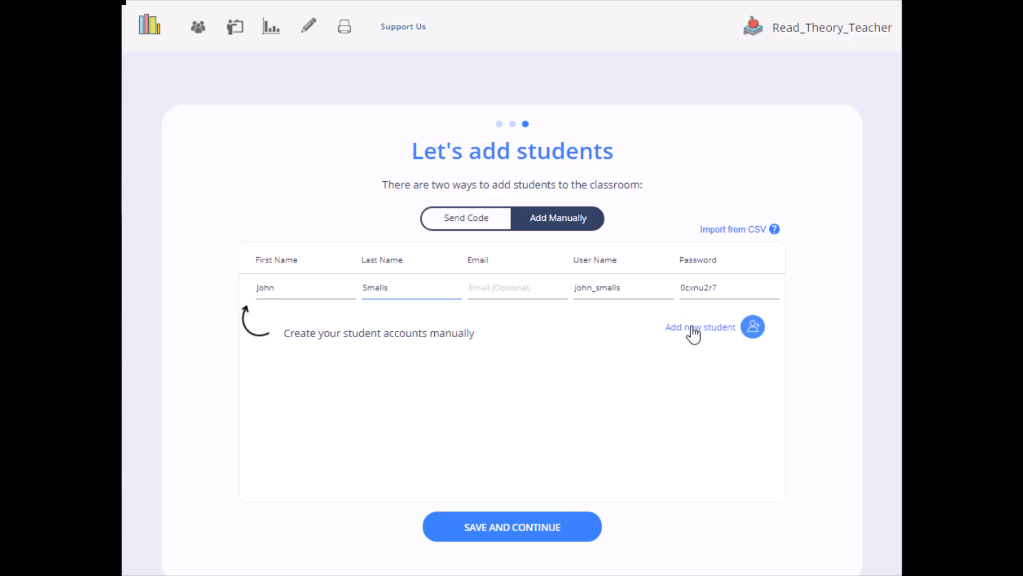
click(752, 326)
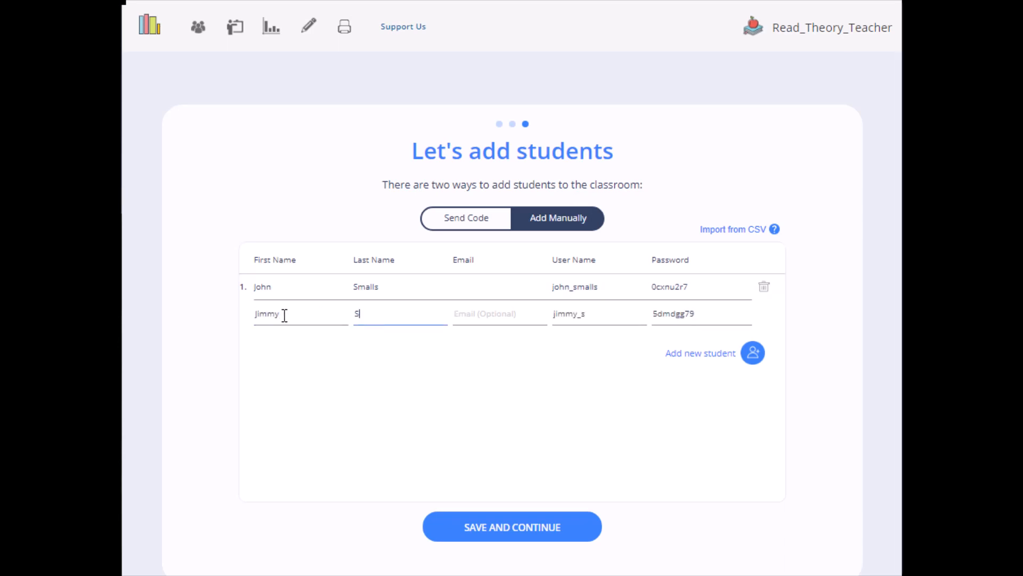
text(malls)
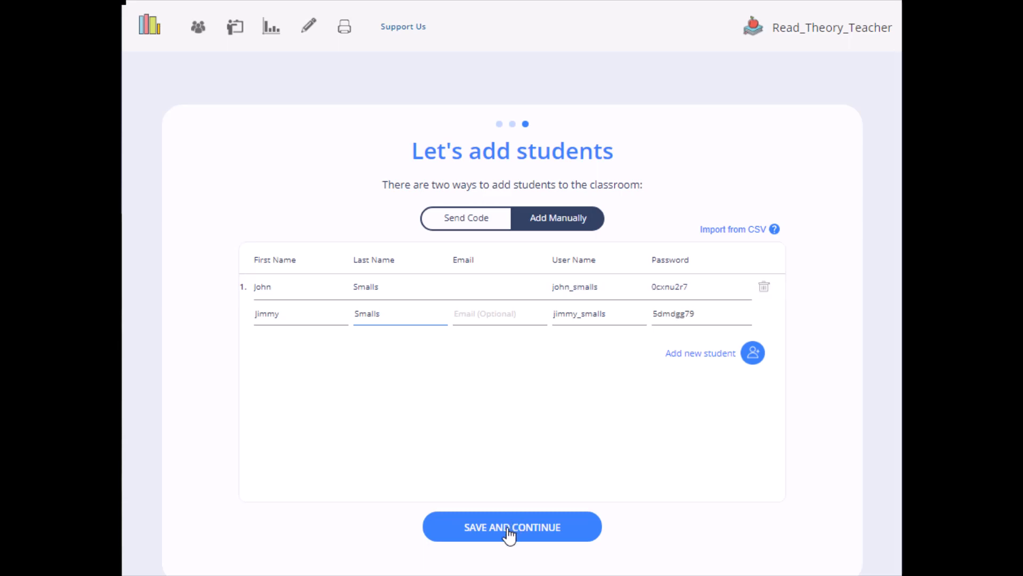
click(512, 526)
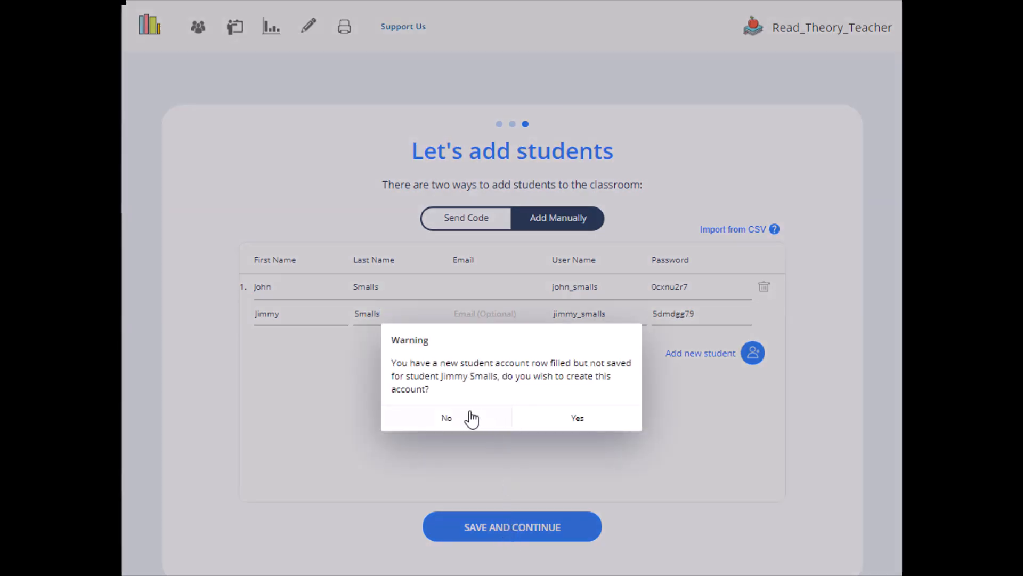
click(576, 418)
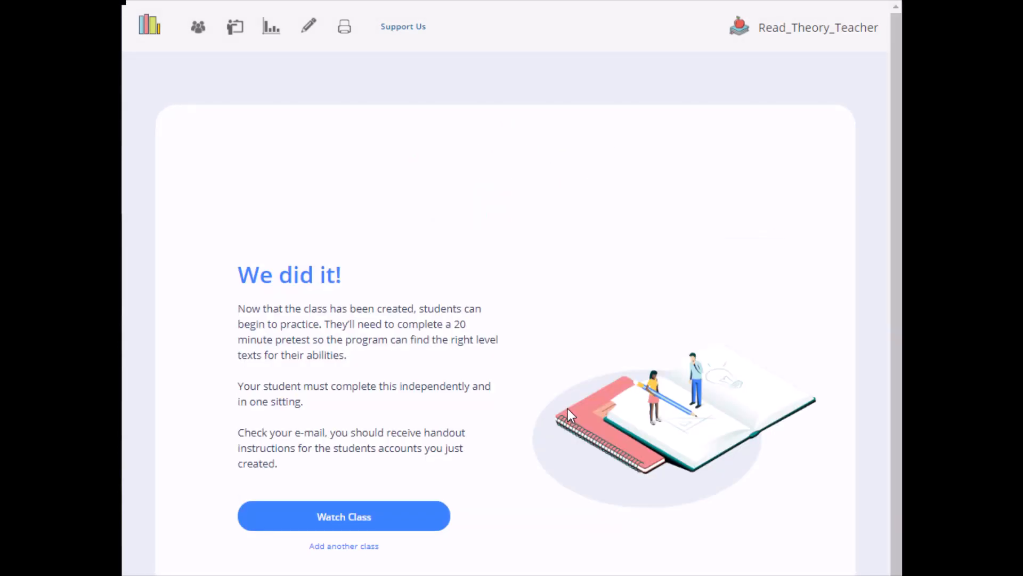
mouse_move(178, 325)
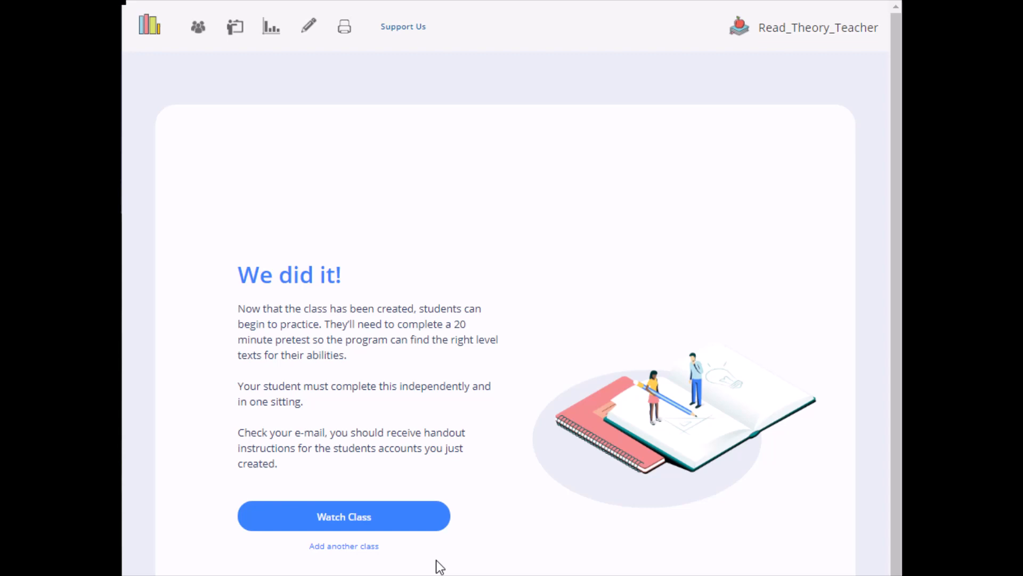
mouse_move(443, 563)
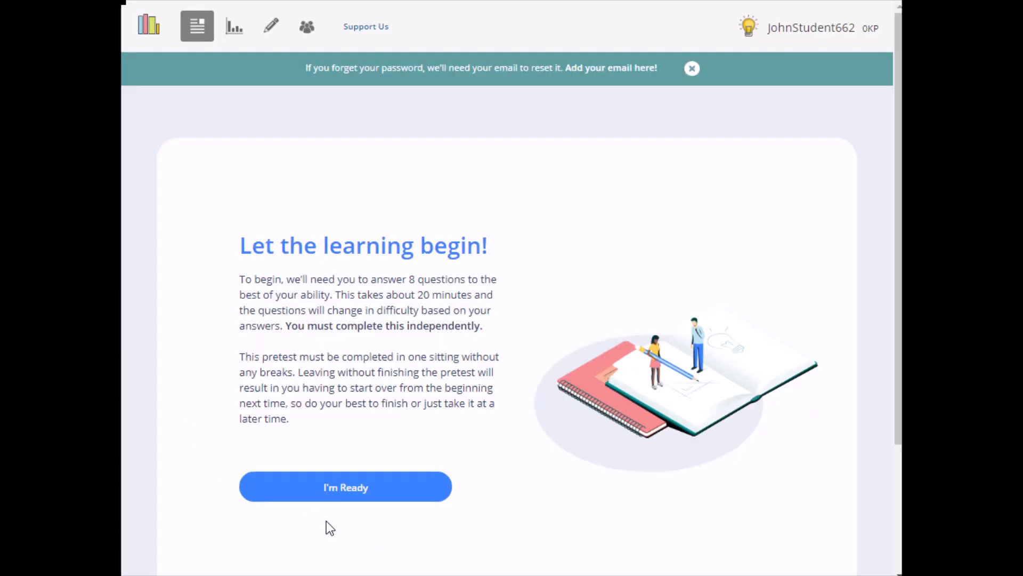
Start the pretest, answer a question, then view JohnStudent662's progress report
click(345, 487)
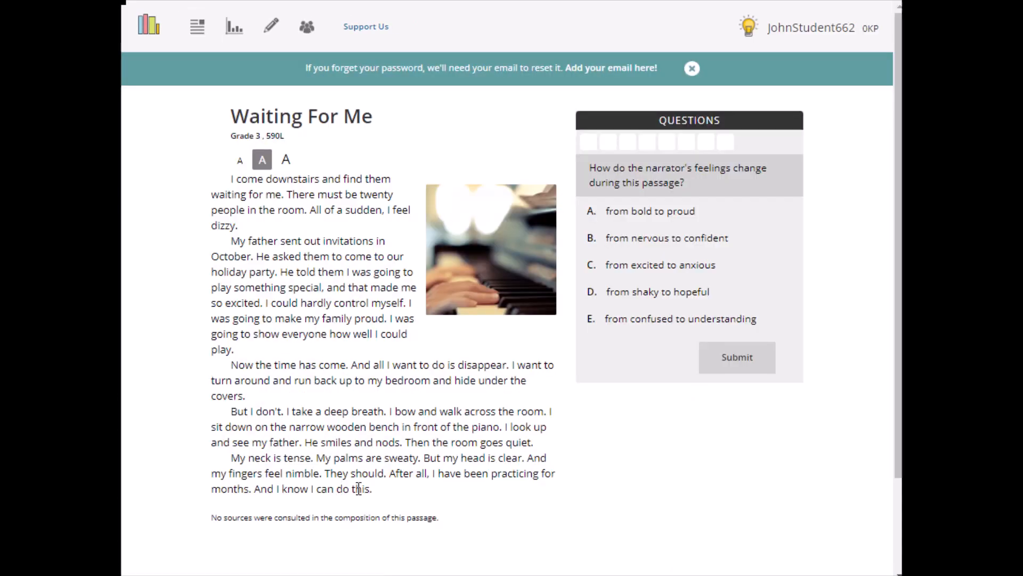
click(660, 265)
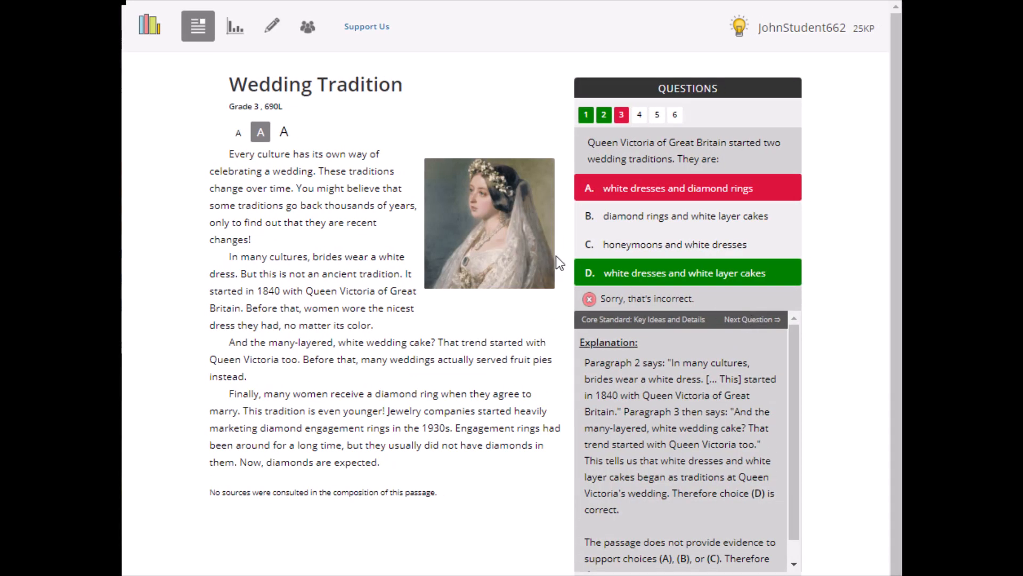
mouse_move(235, 27)
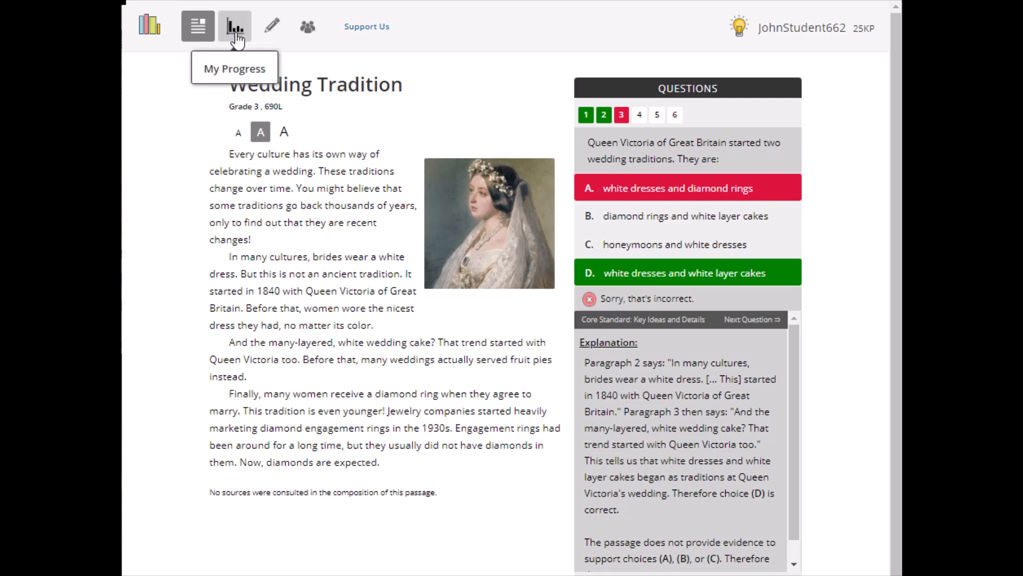
click(234, 27)
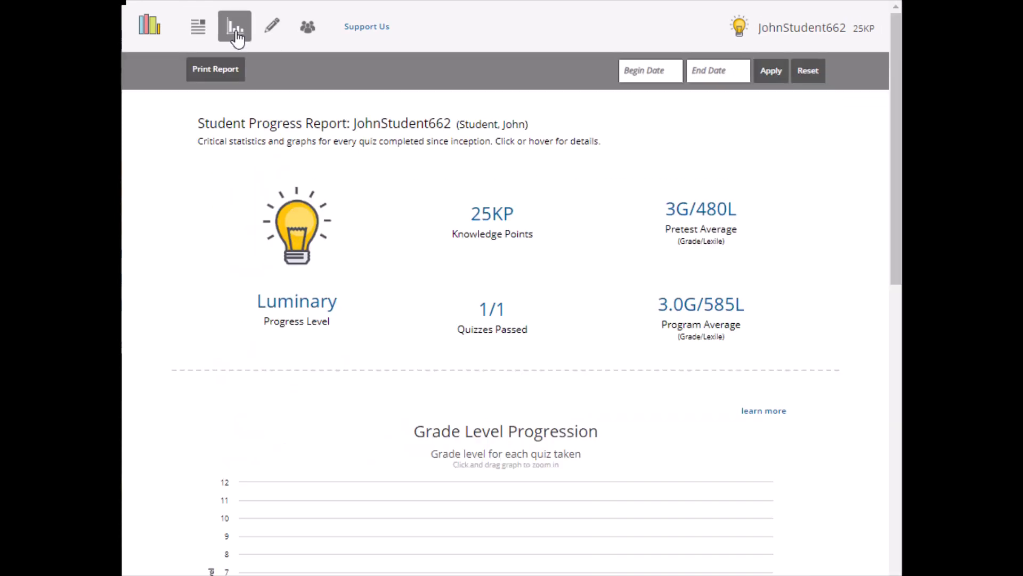